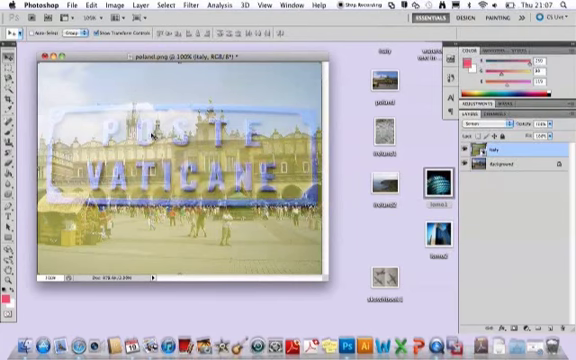
Step: Switch to the sketchbook document showing the watercolour drawing of three aeroplanes
left_click(510, 166)
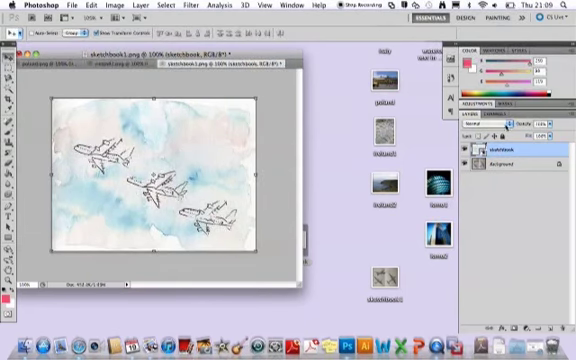
left_click(476, 128)
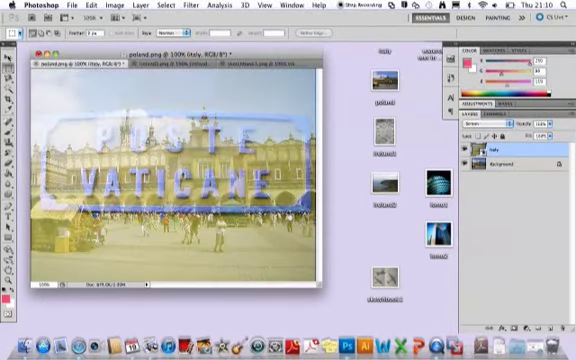
mouse_move(10, 50)
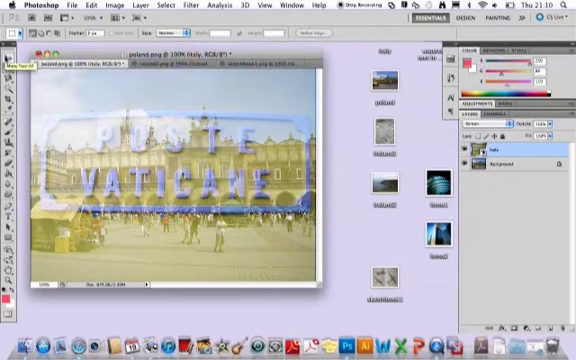